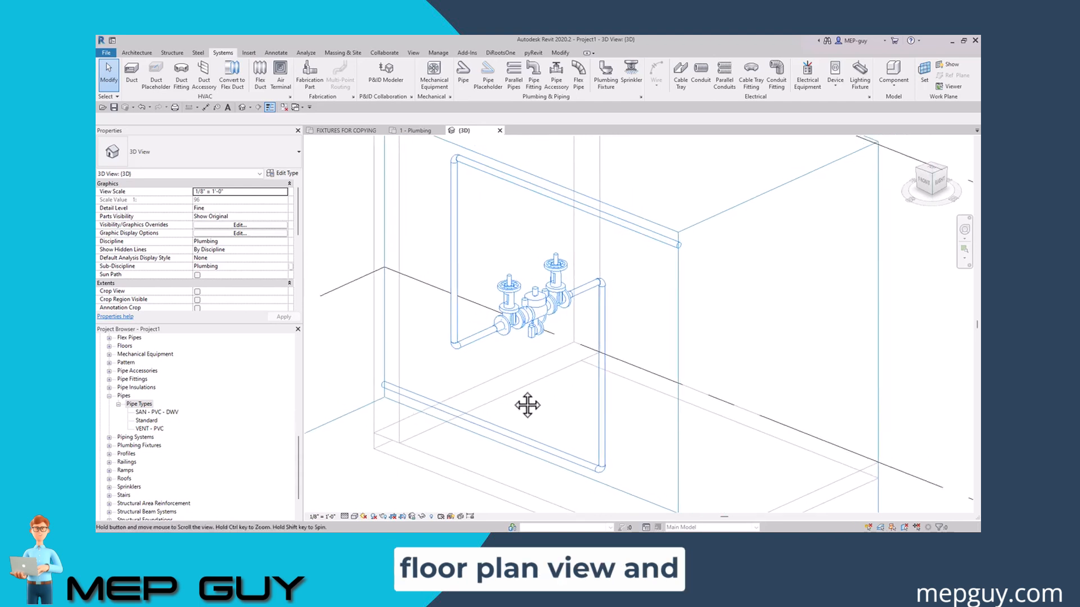
- From the 1 - Plumbing plan, continue the cold water pipe from the shower room's open pipe end
{"action": "left_click", "coordinate": [412, 129]}
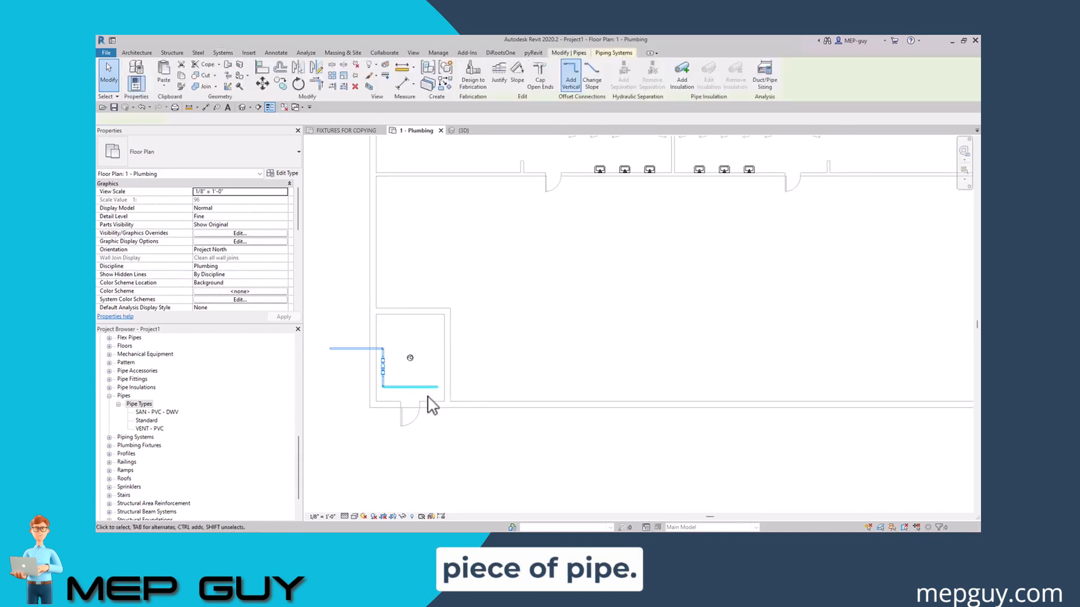
{"action": "right_click", "coordinate": [446, 380]}
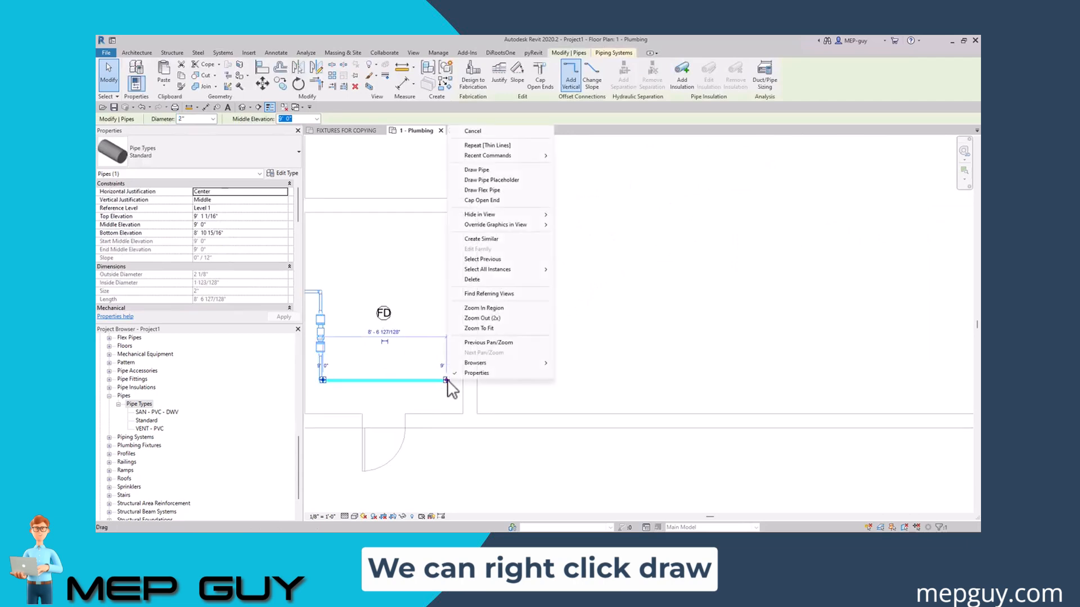
{"action": "left_click", "coordinate": [476, 170]}
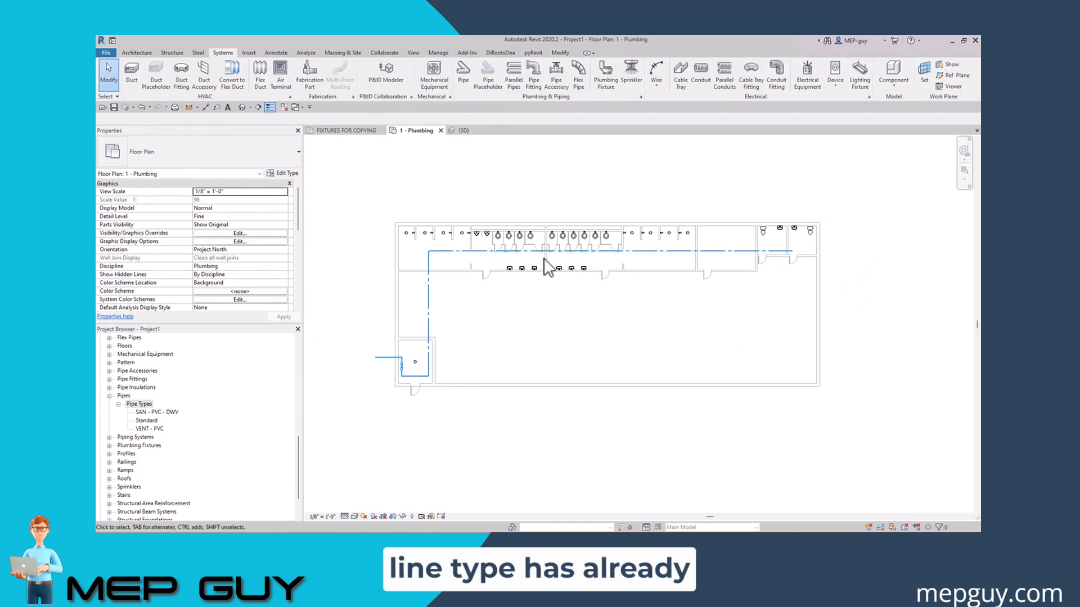
{"action": "mouse_move", "coordinate": [479, 250]}
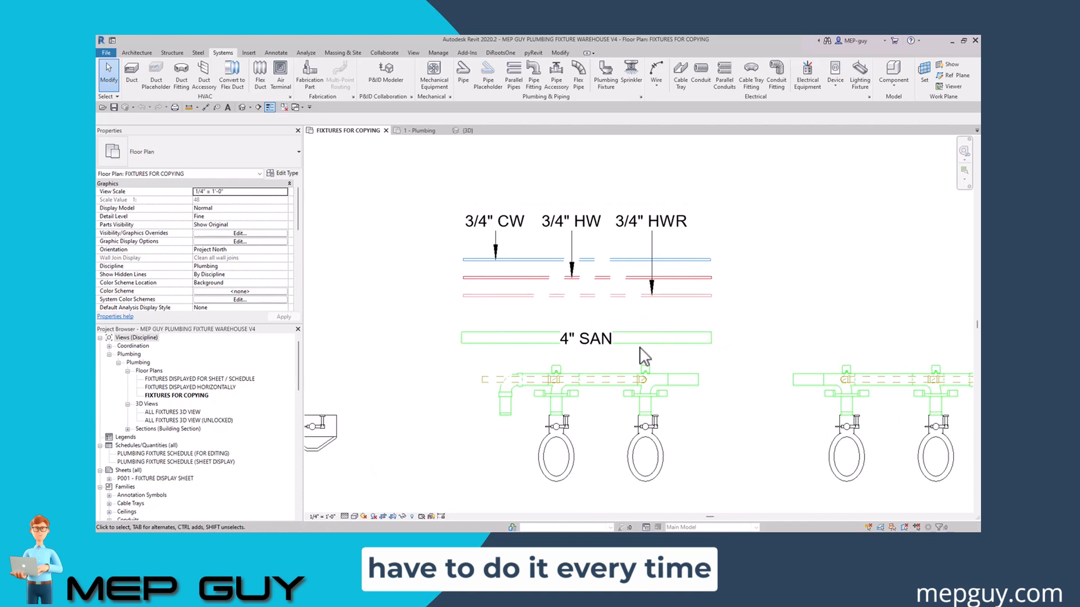
- Return to Project1's {3D} view to see the extended pipe run
{"action": "left_click", "coordinate": [643, 231]}
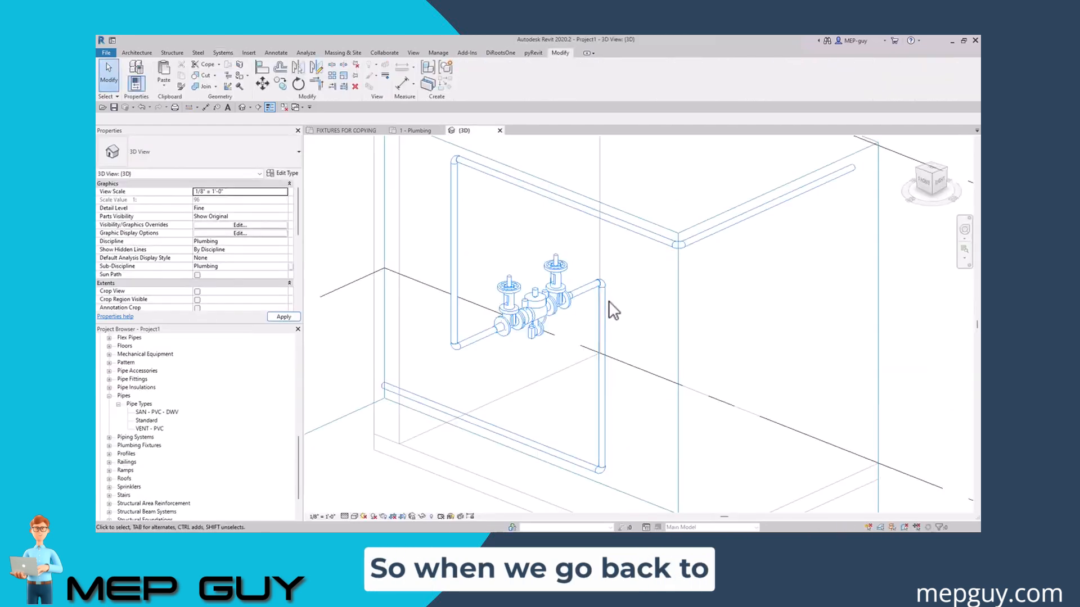
- Review the cold water system type's line pattern and CW abbreviation from the plumbing plan
{"action": "left_click", "coordinate": [414, 130]}
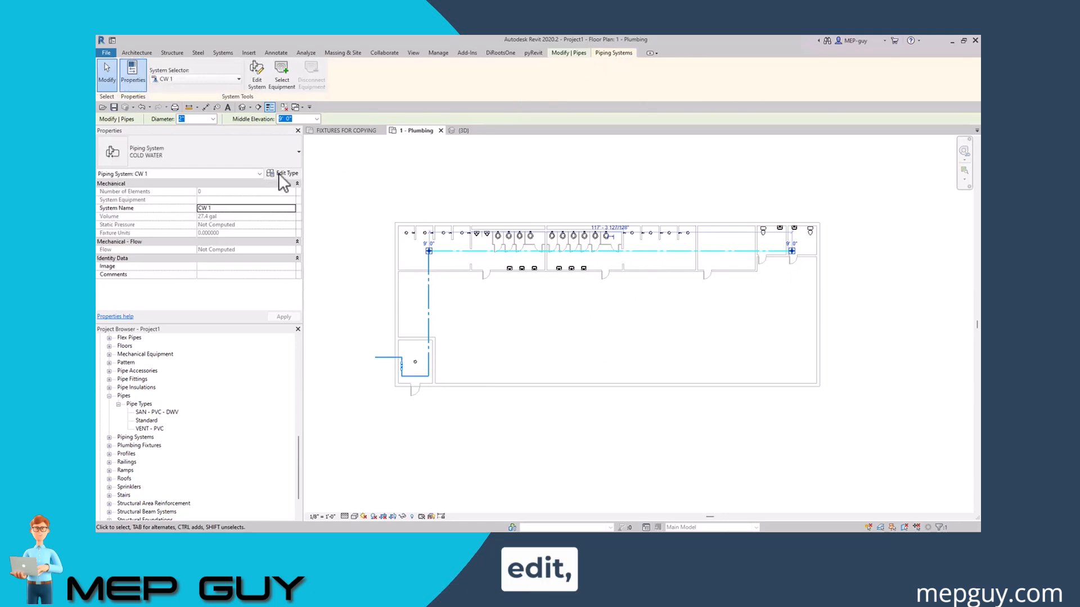
{"action": "left_click", "coordinate": [285, 173]}
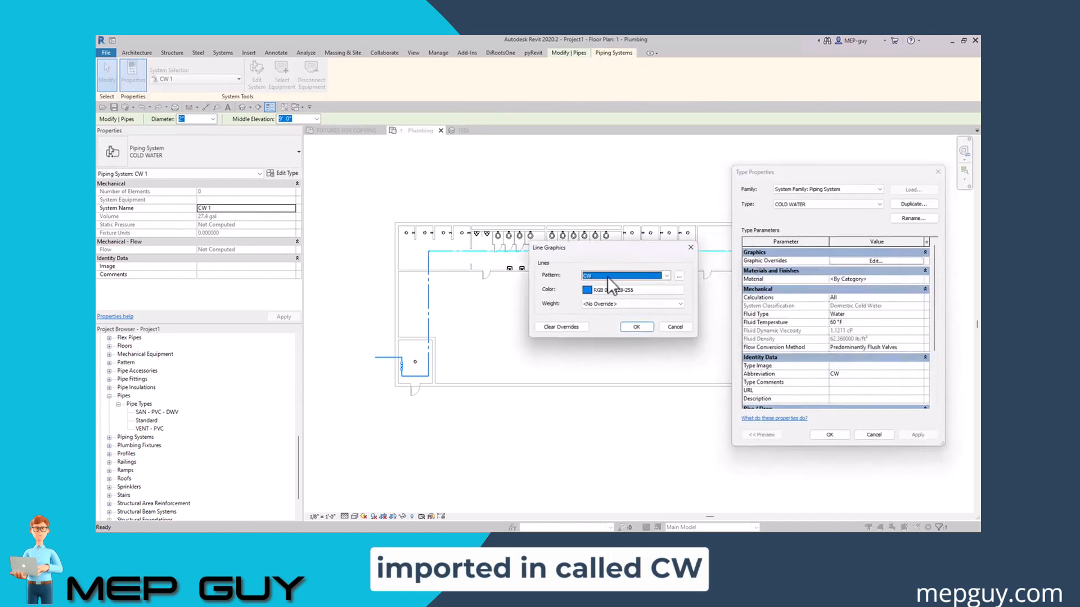
{"action": "left_click", "coordinate": [665, 276]}
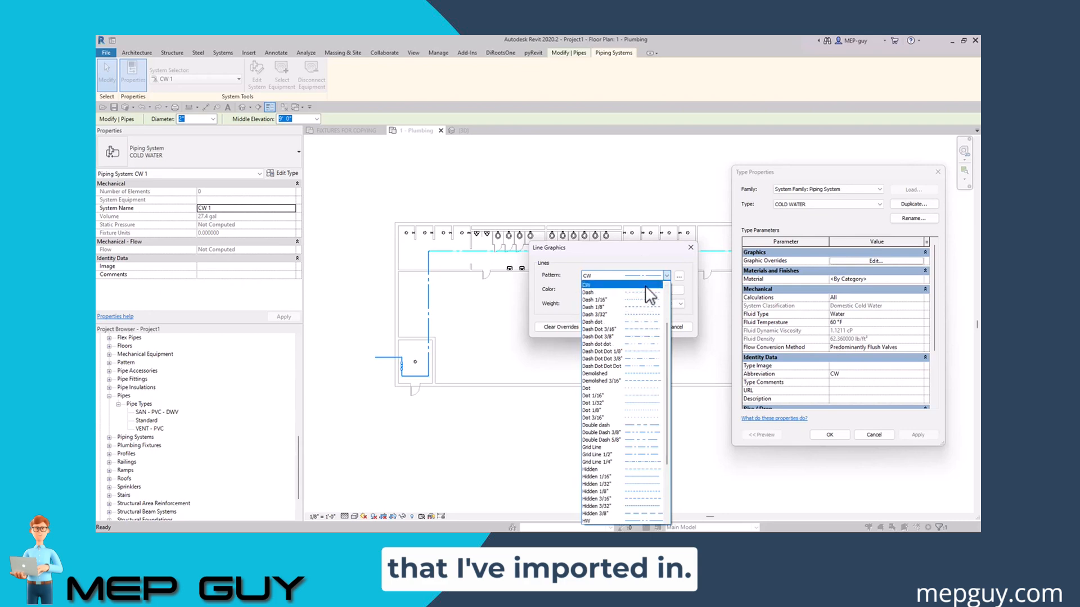
{"action": "scroll", "scroll_direction": "down", "scroll_amount": 3}
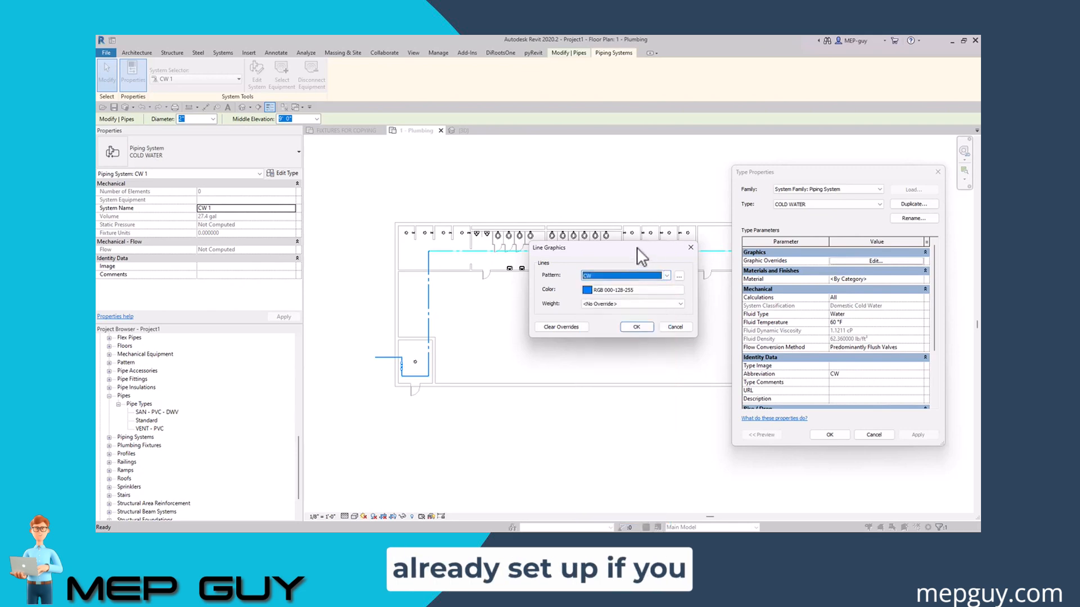
{"action": "left_click", "coordinate": [637, 326]}
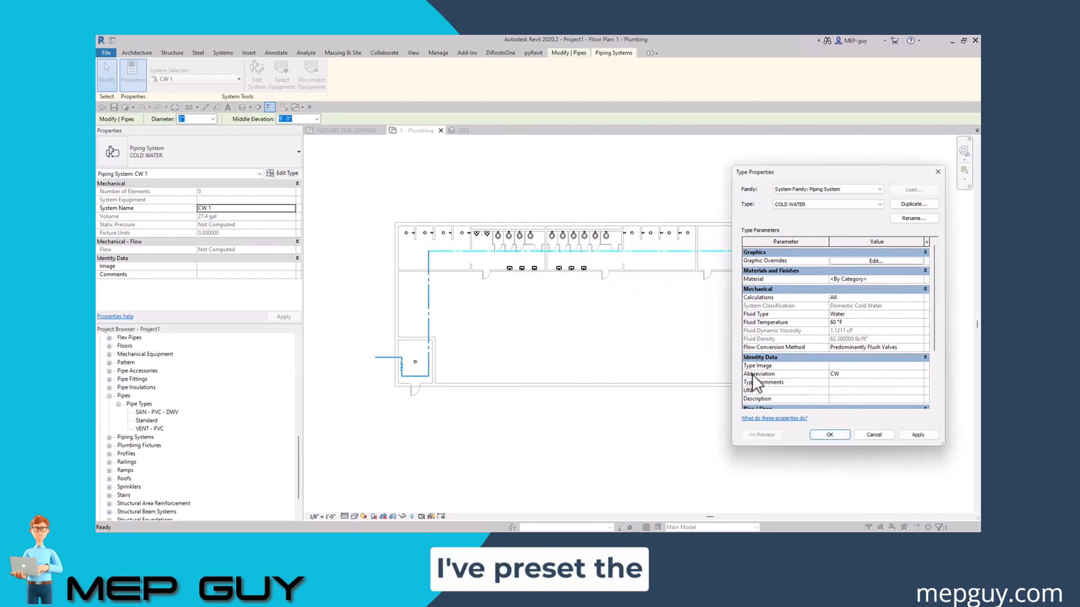
{"action": "mouse_move", "coordinate": [838, 382]}
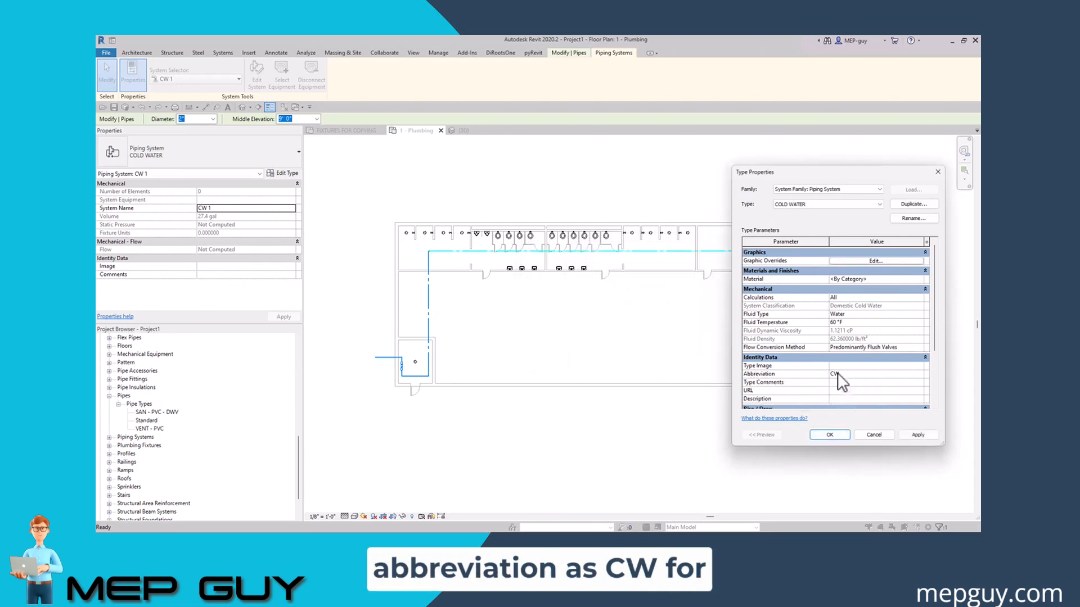
{"action": "left_click", "coordinate": [829, 435]}
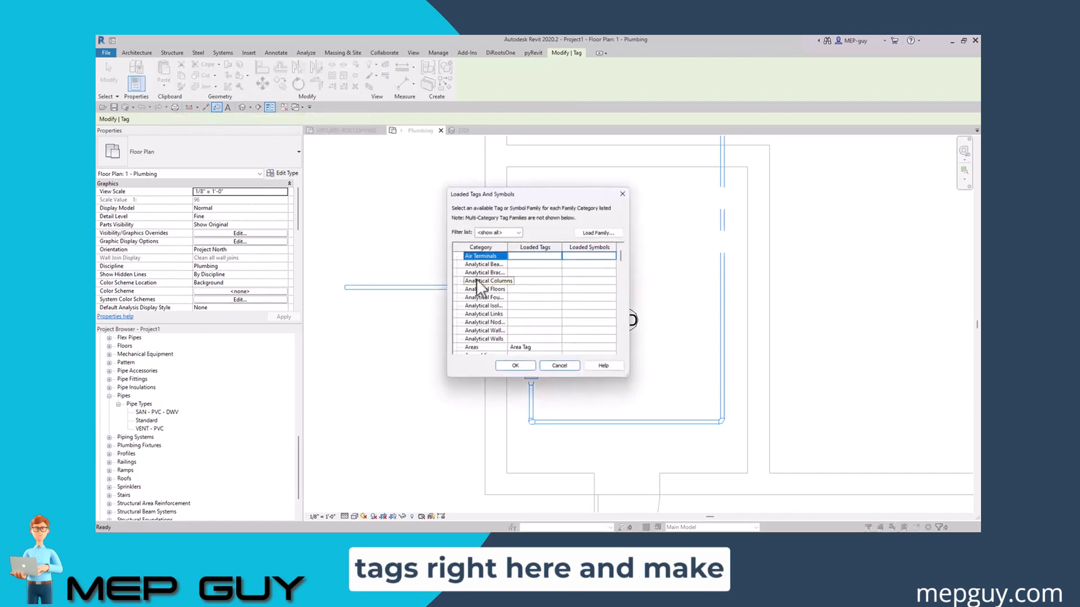
- Assign the custom PIPE SIZE TAG to the Pipes category in Loaded Tags and Symbols
{"action": "scroll", "scroll_direction": "down", "scroll_amount": 3}
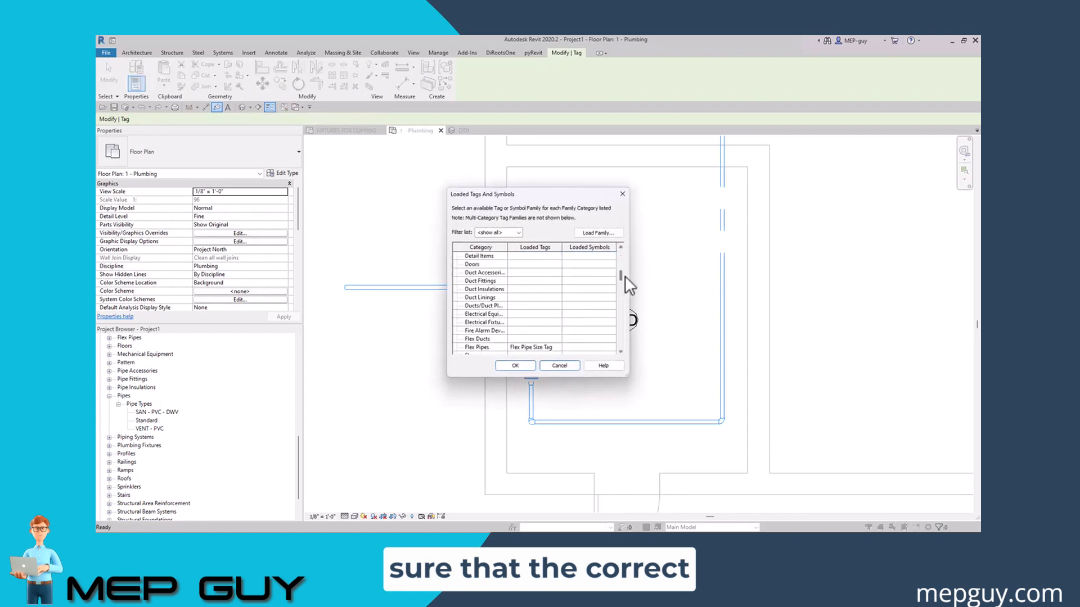
{"action": "scroll", "scroll_direction": "down", "scroll_amount": 3}
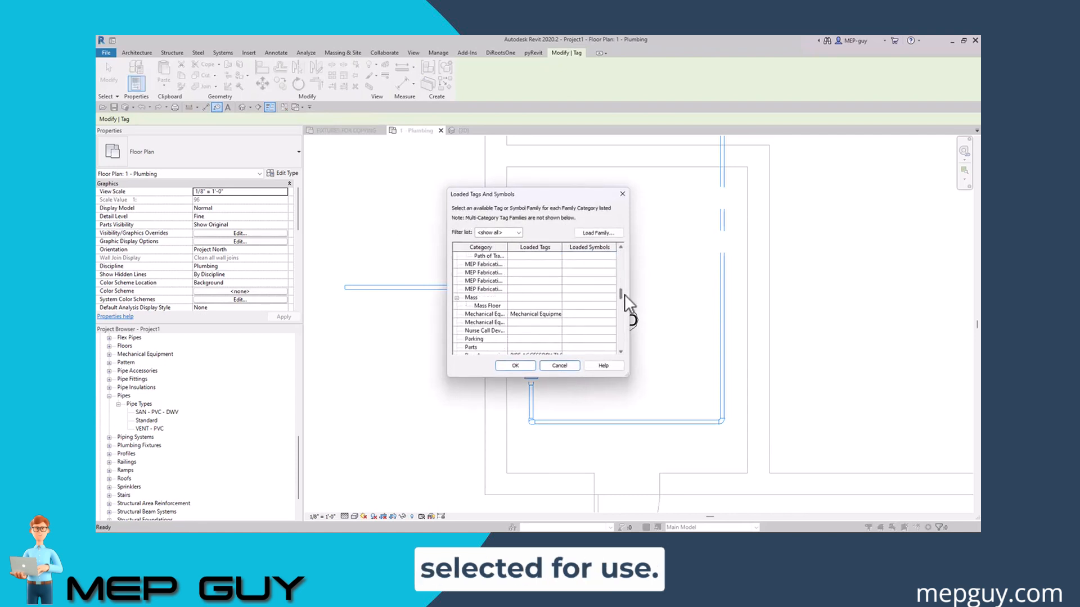
{"action": "scroll", "scroll_direction": "down", "scroll_amount": 3}
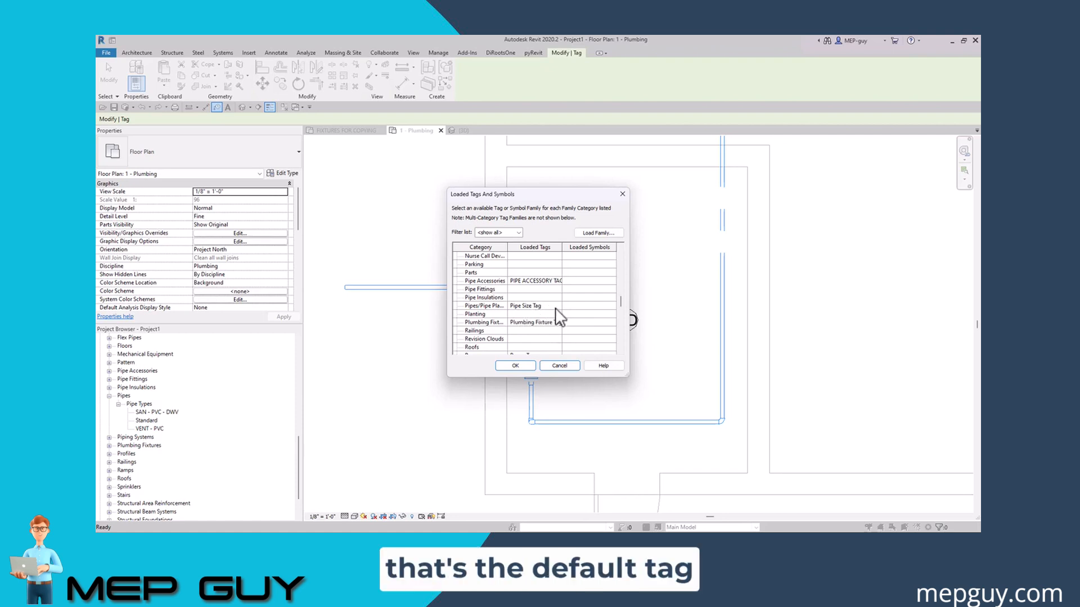
{"action": "left_click", "coordinate": [545, 305]}
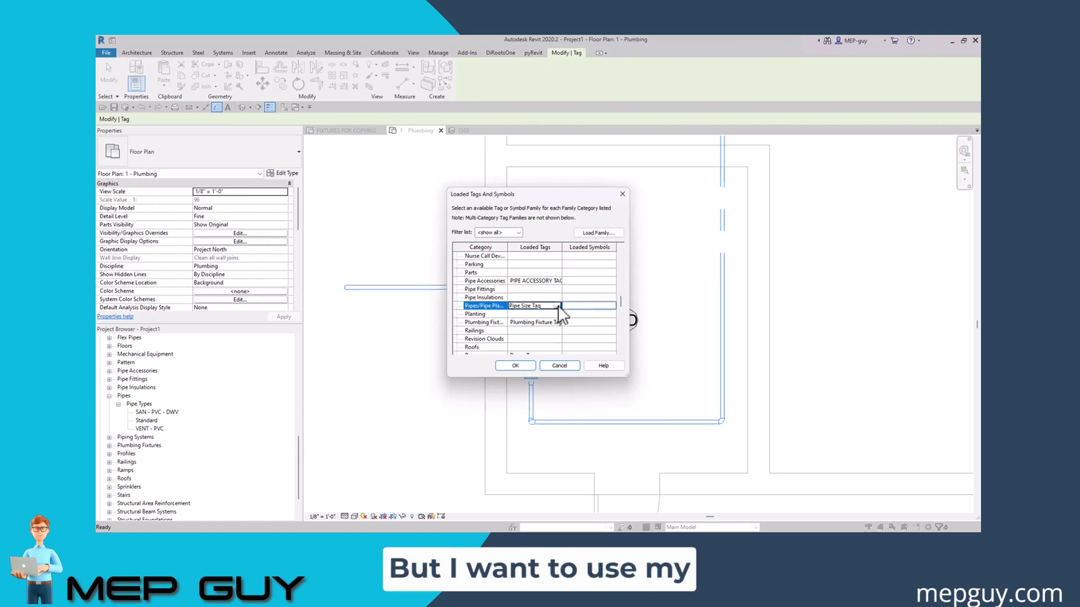
{"action": "left_click", "coordinate": [558, 306]}
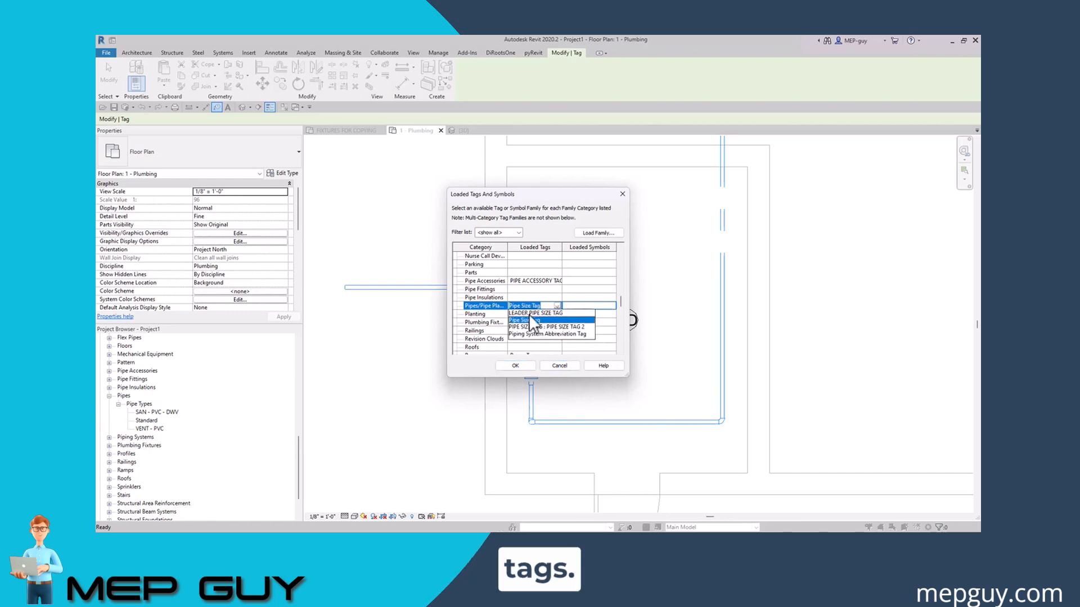
{"action": "mouse_move", "coordinate": [556, 340]}
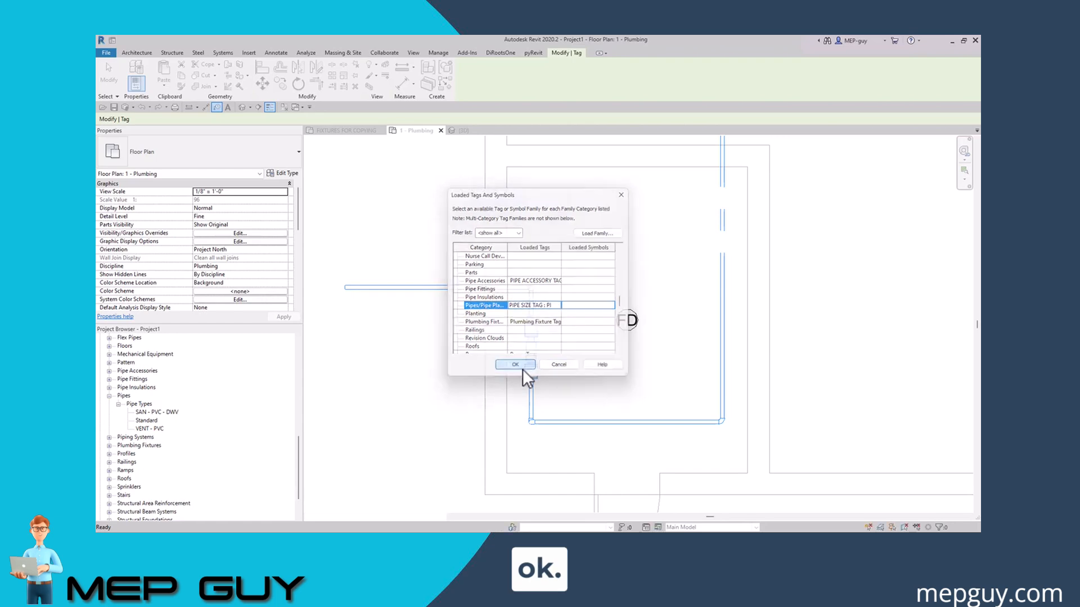
{"action": "left_click", "coordinate": [515, 365]}
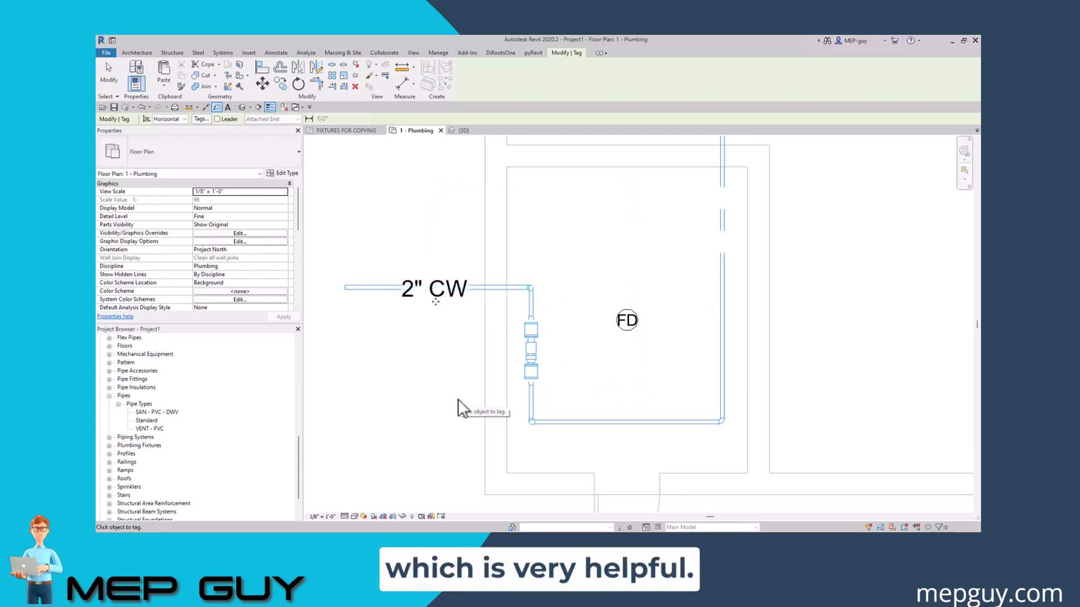
{"action": "left_click", "coordinate": [632, 424]}
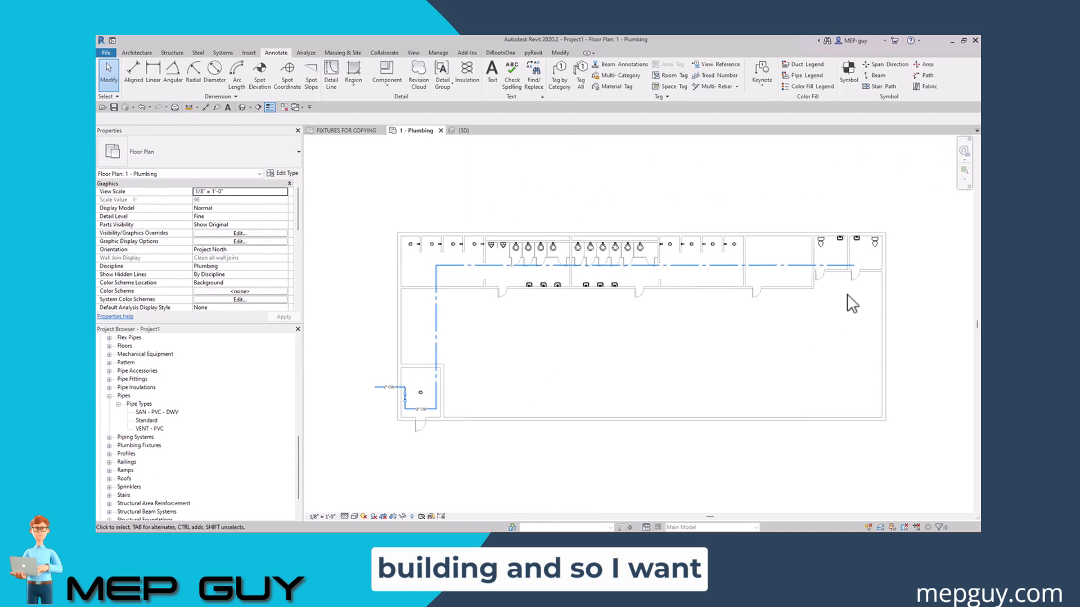
{"action": "mouse_move", "coordinate": [516, 328]}
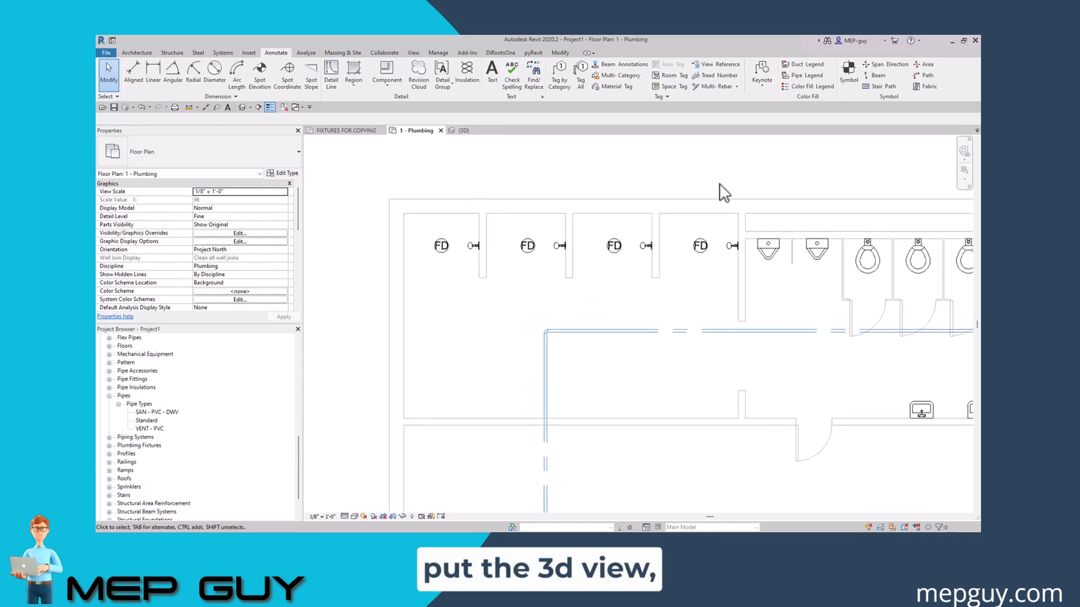
{"action": "mouse_move", "coordinate": [643, 421]}
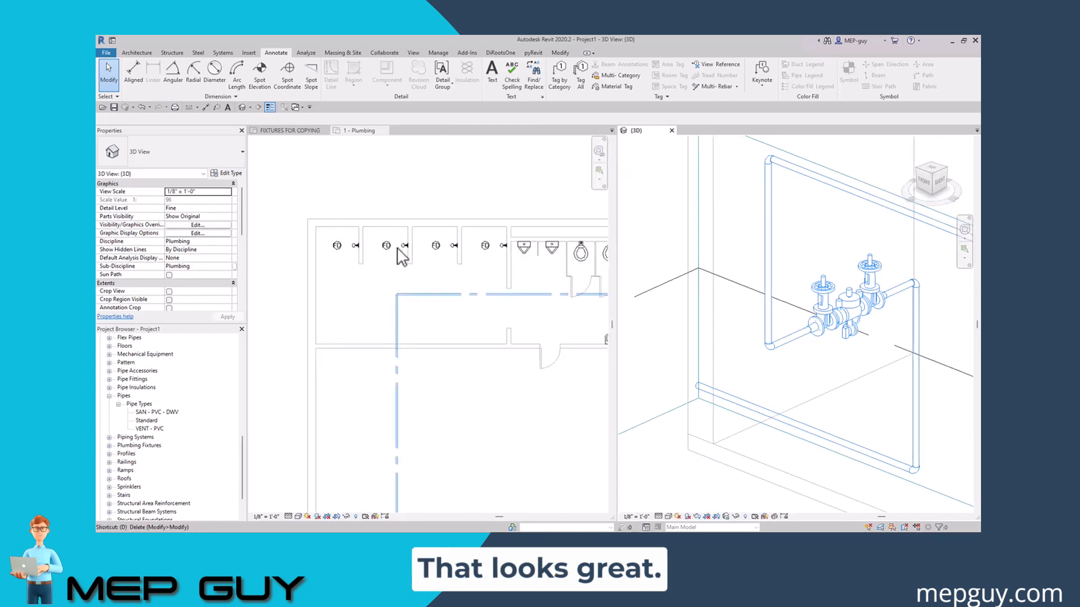
- Make the tiled 1 - Plumbing floor plan the active view beside the 3D view
{"action": "left_click", "coordinate": [358, 130]}
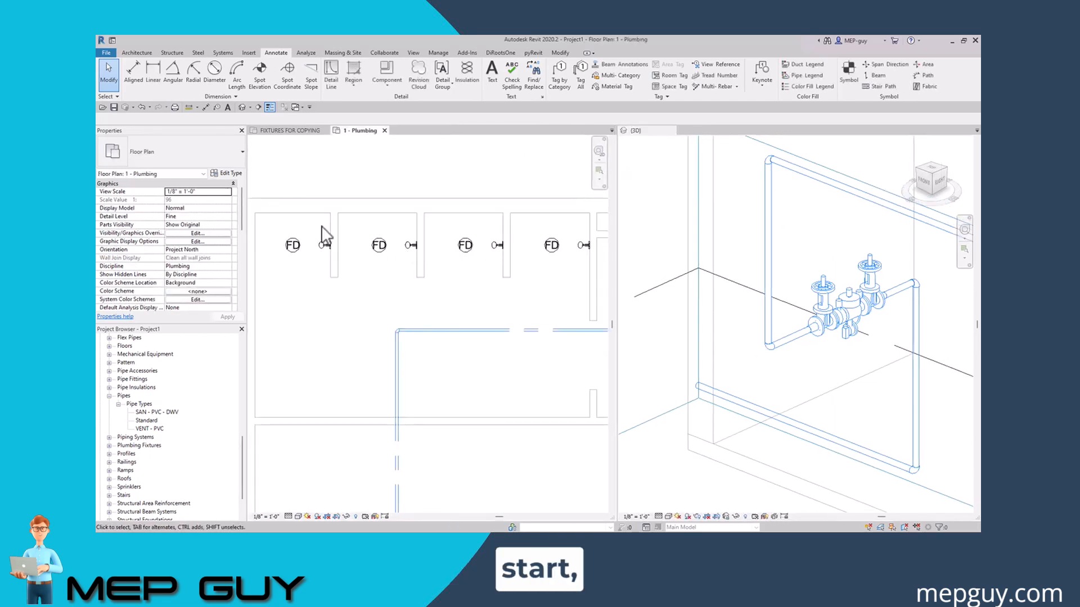
{"action": "mouse_move", "coordinate": [491, 256]}
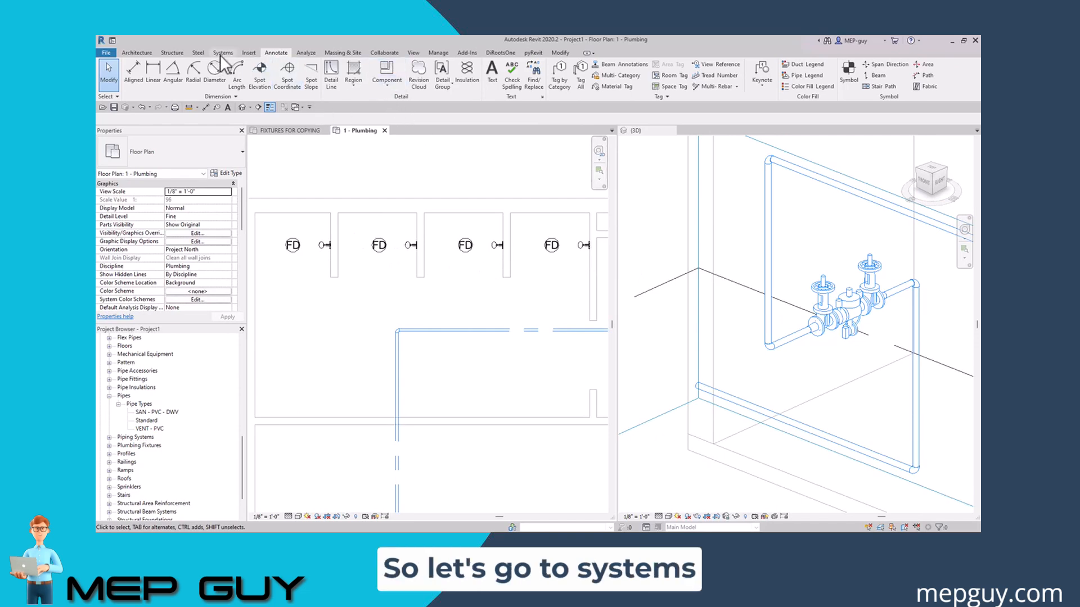
- Place a SHOWER (PUBLIC) plumbing fixture against the wall on the plumbing plan
{"action": "left_click", "coordinate": [223, 53]}
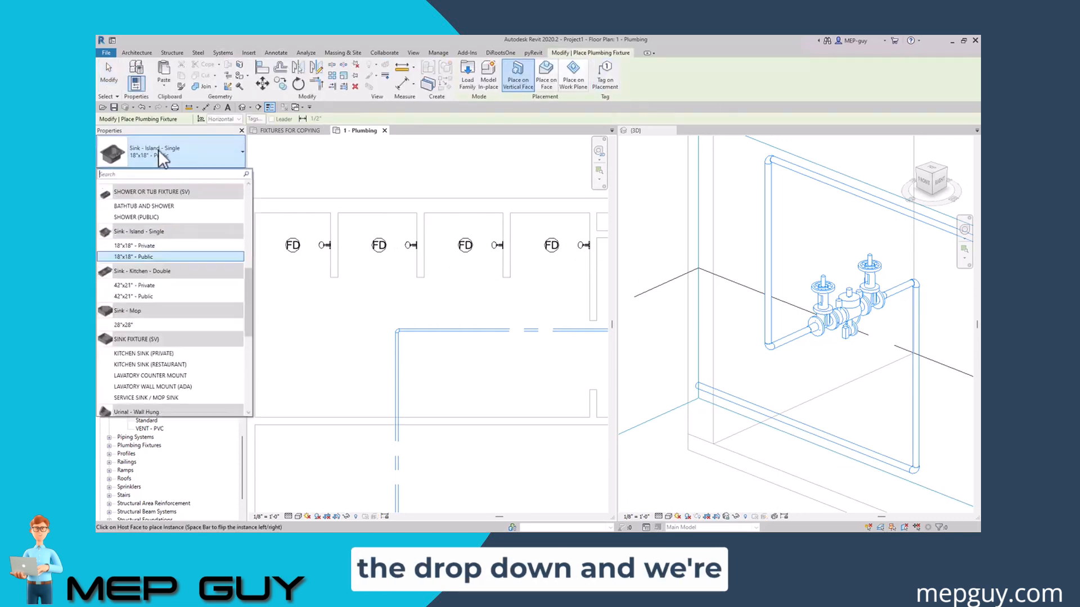
{"action": "type", "text": "show"}
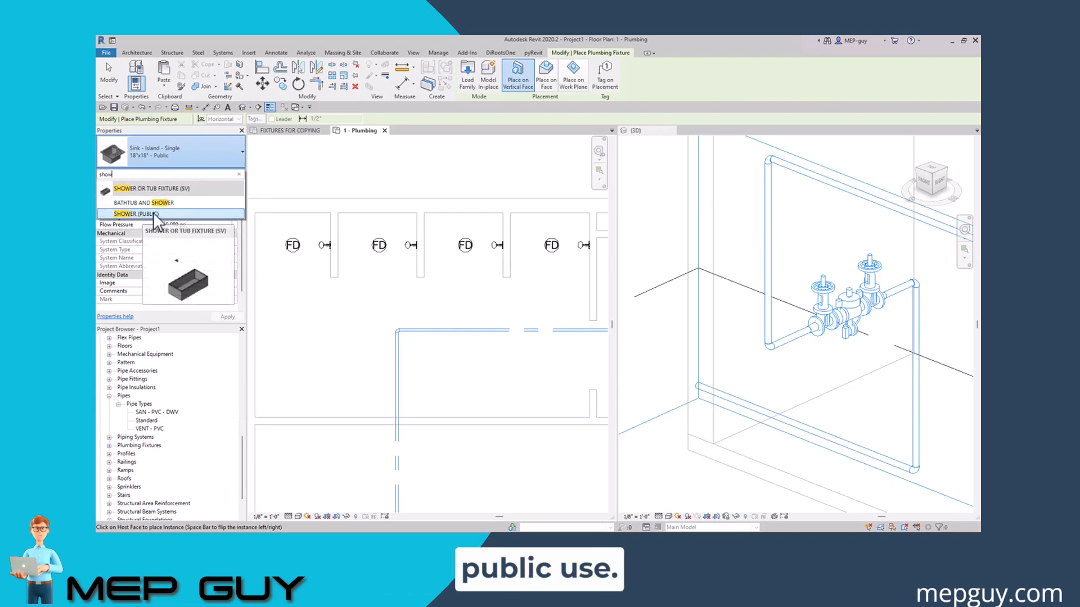
{"action": "left_click", "coordinate": [135, 214]}
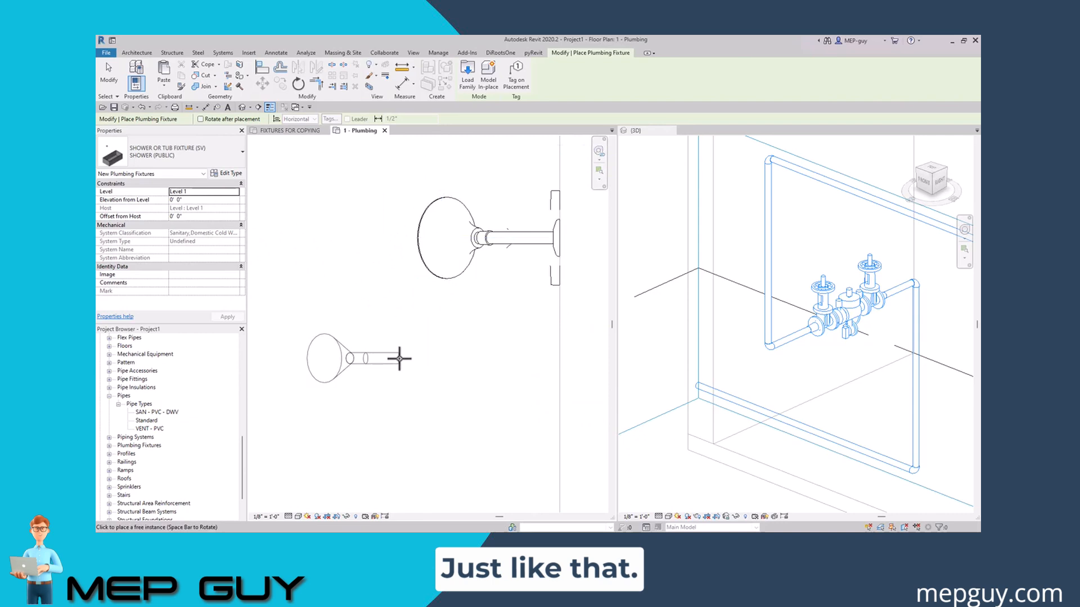
{"action": "left_click", "coordinate": [222, 53]}
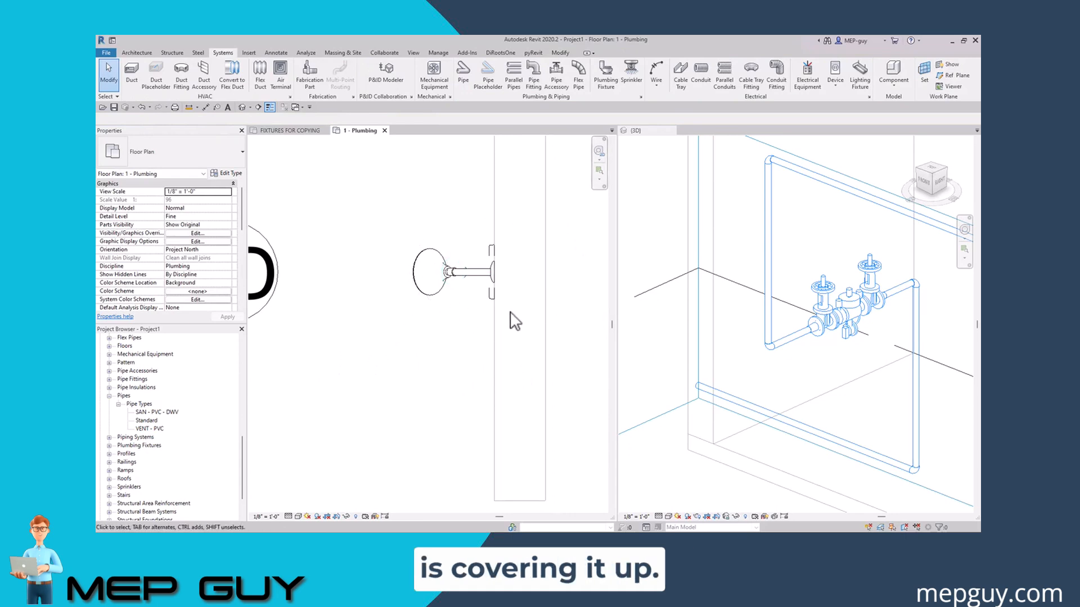
{"action": "mouse_move", "coordinate": [386, 342]}
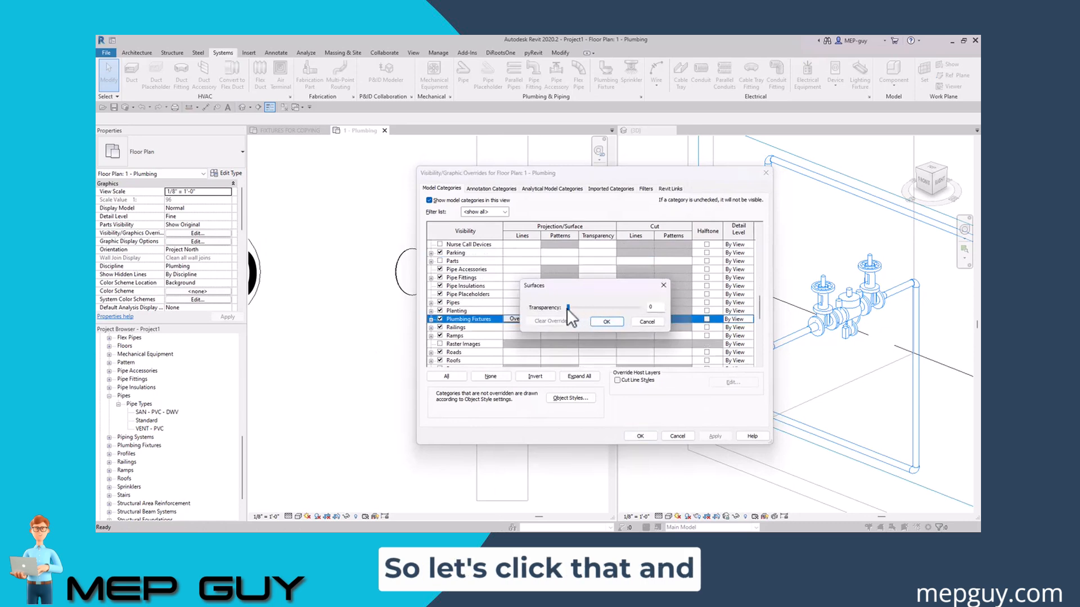
- Raise the Plumbing Fixtures surface transparency with the slider in Visibility/Graphics
{"action": "left_click_drag", "start_coordinate": [567, 307], "coordinate": [650, 307]}
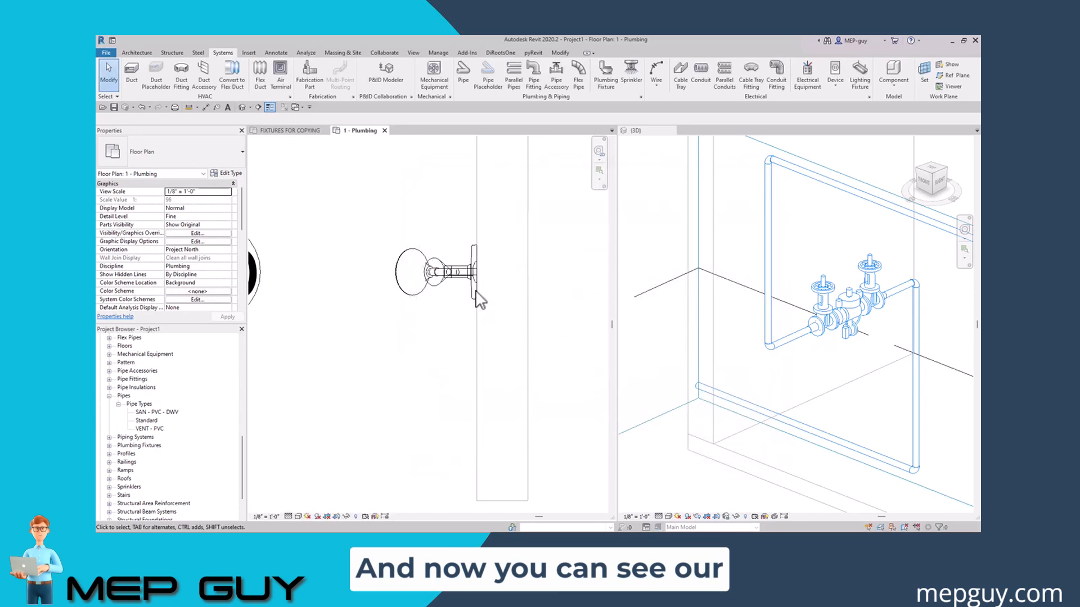
{"action": "mouse_move", "coordinate": [433, 347]}
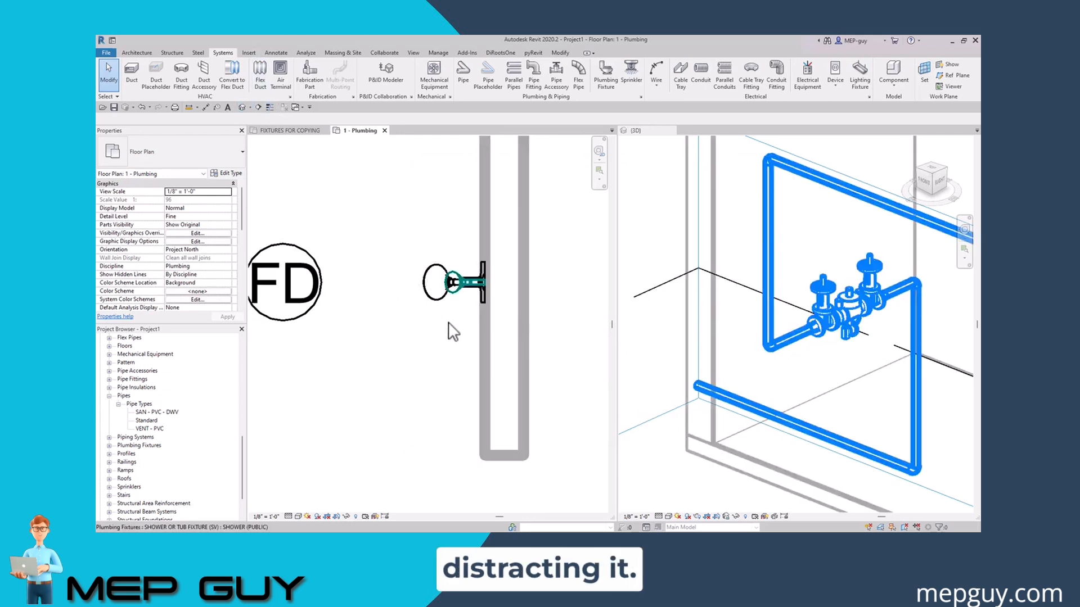
{"action": "mouse_move", "coordinate": [450, 330]}
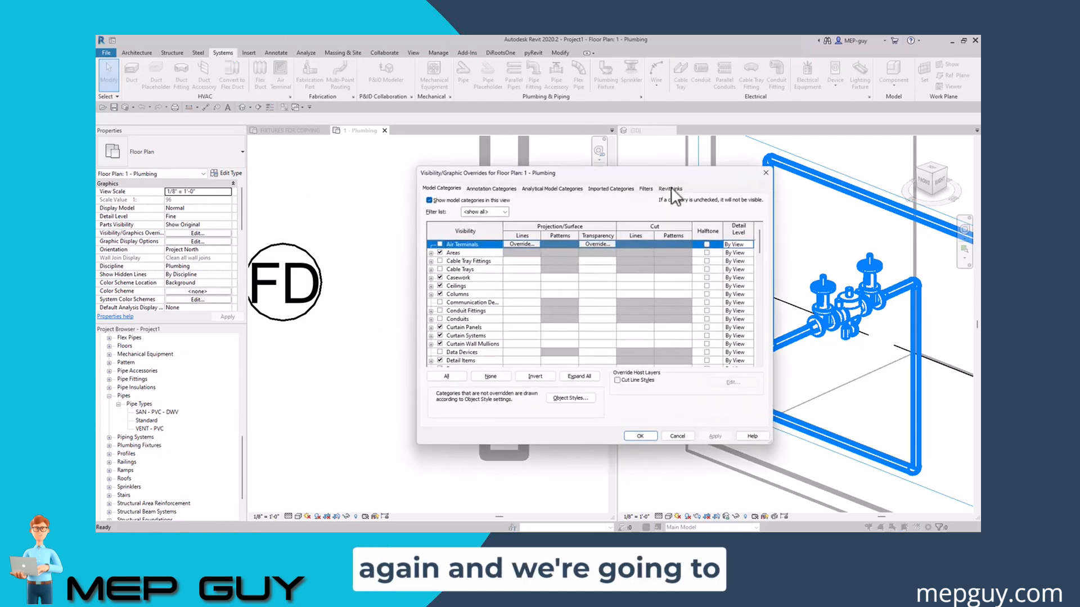
- Set the architectural Revit link to halftone, apply it, and bring Visibility/Graphics back up
{"action": "left_click", "coordinate": [669, 188]}
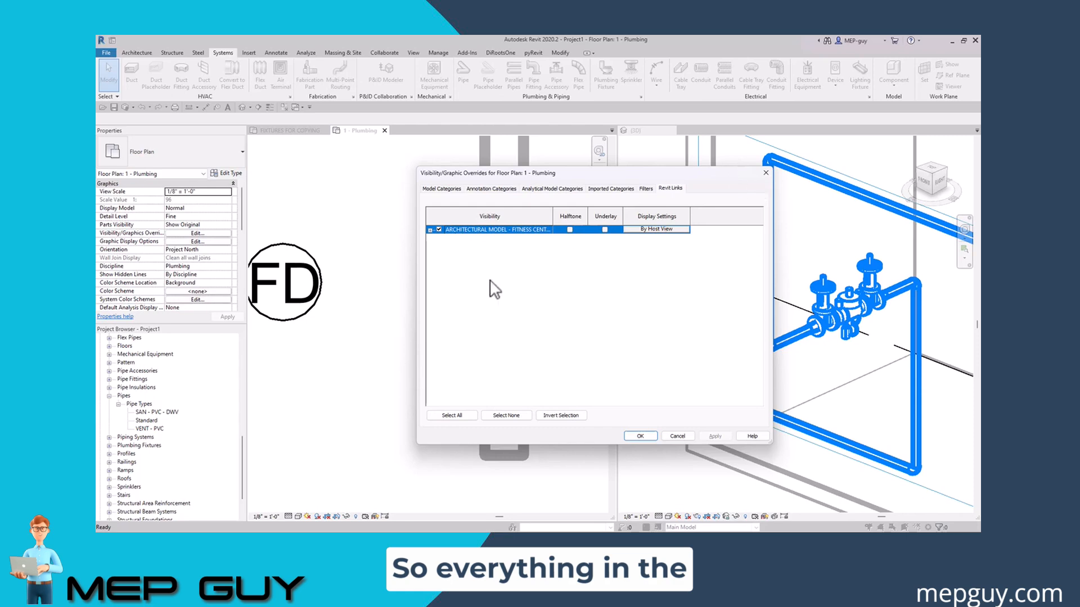
{"action": "left_click", "coordinate": [570, 229]}
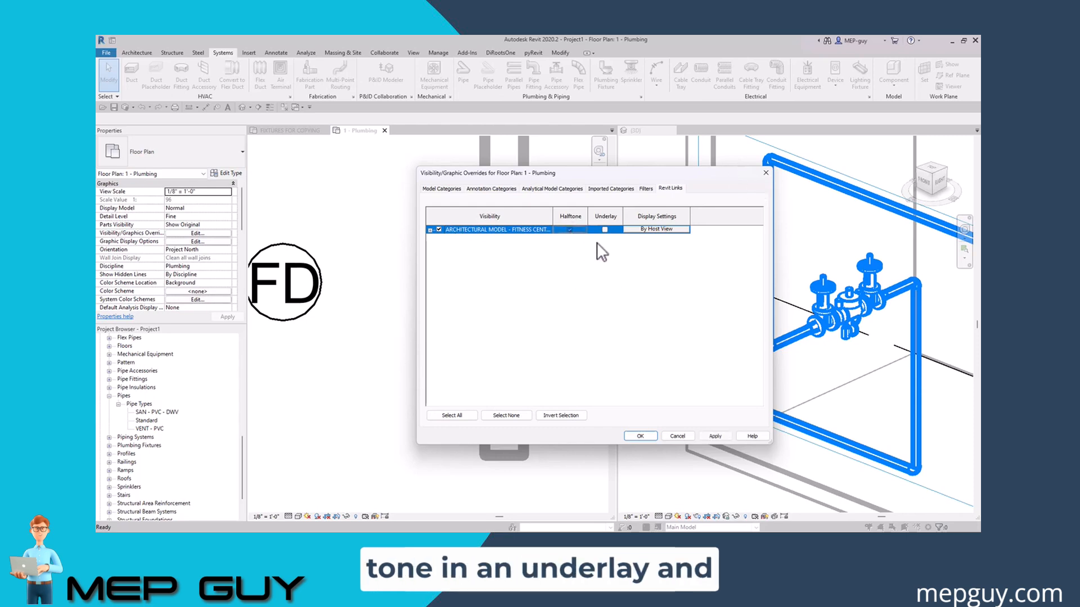
{"action": "left_click", "coordinate": [640, 436]}
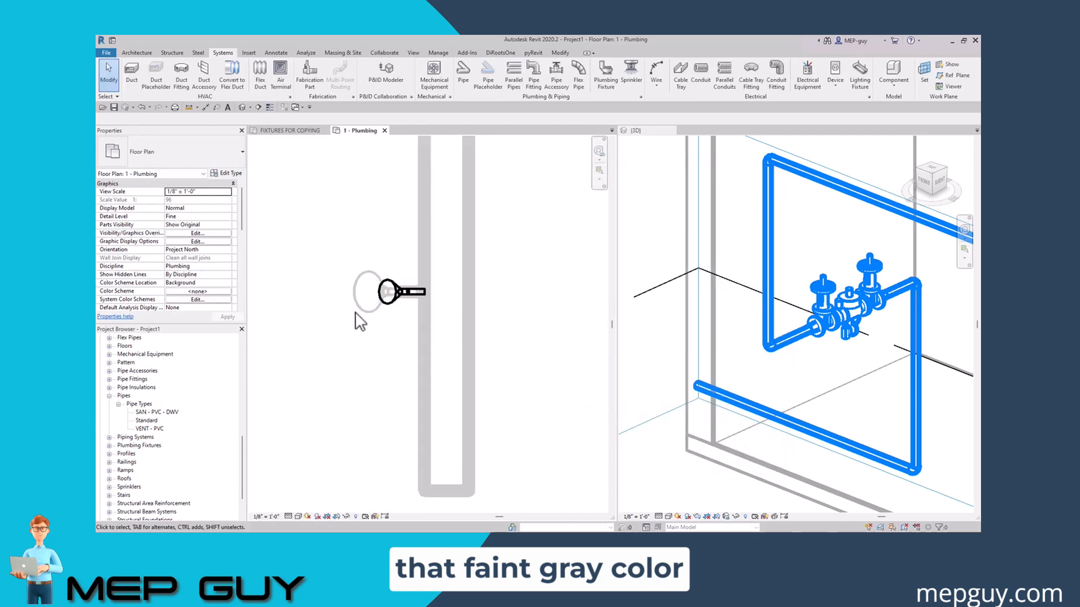
{"action": "mouse_move", "coordinate": [418, 328]}
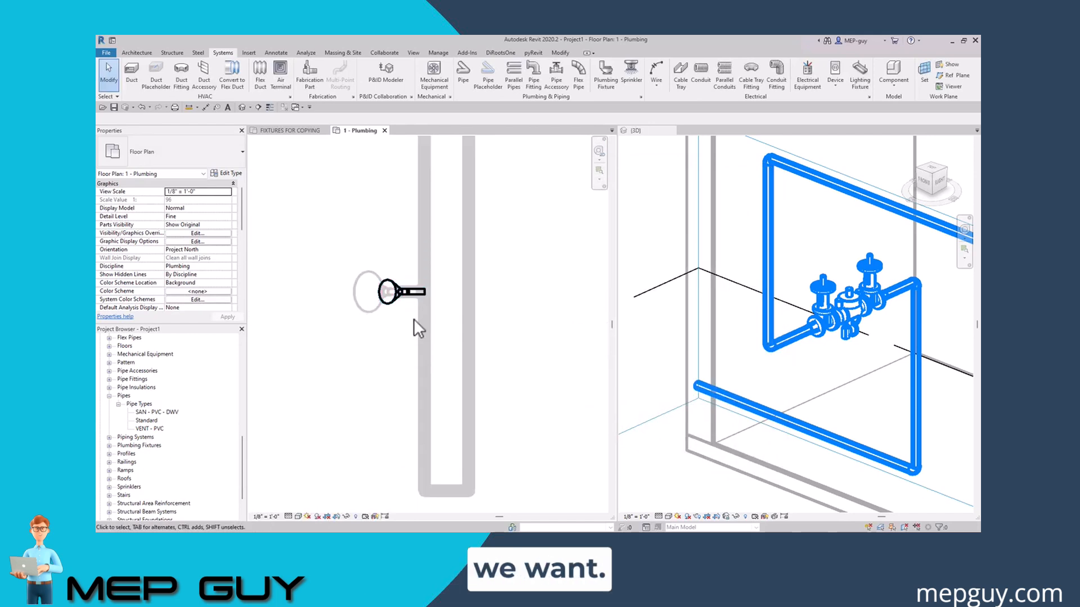
{"action": "mouse_move", "coordinate": [404, 310]}
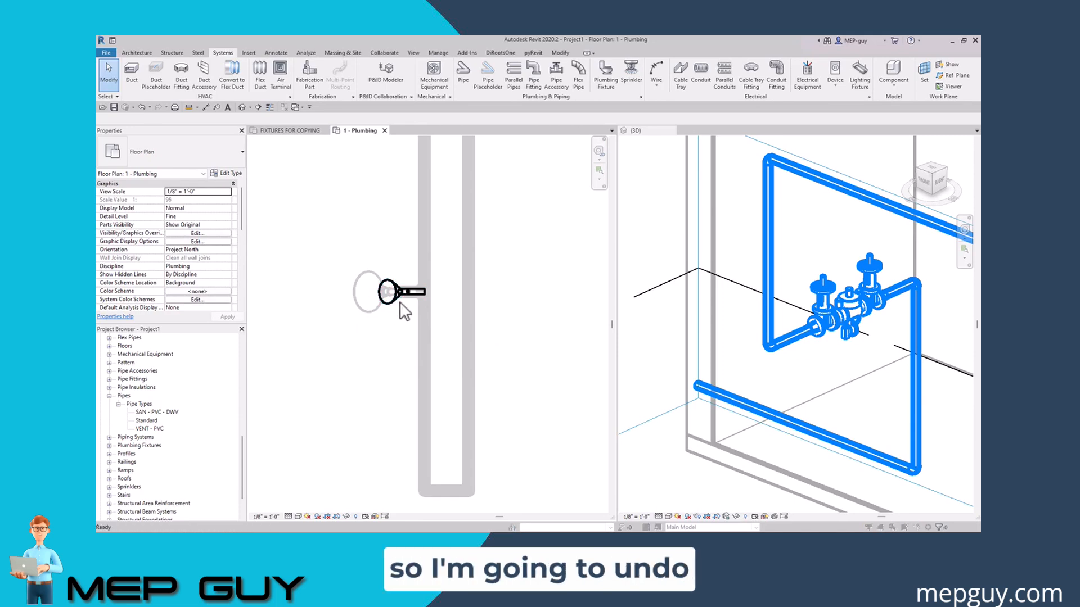
{"action": "left_click", "coordinate": [197, 233]}
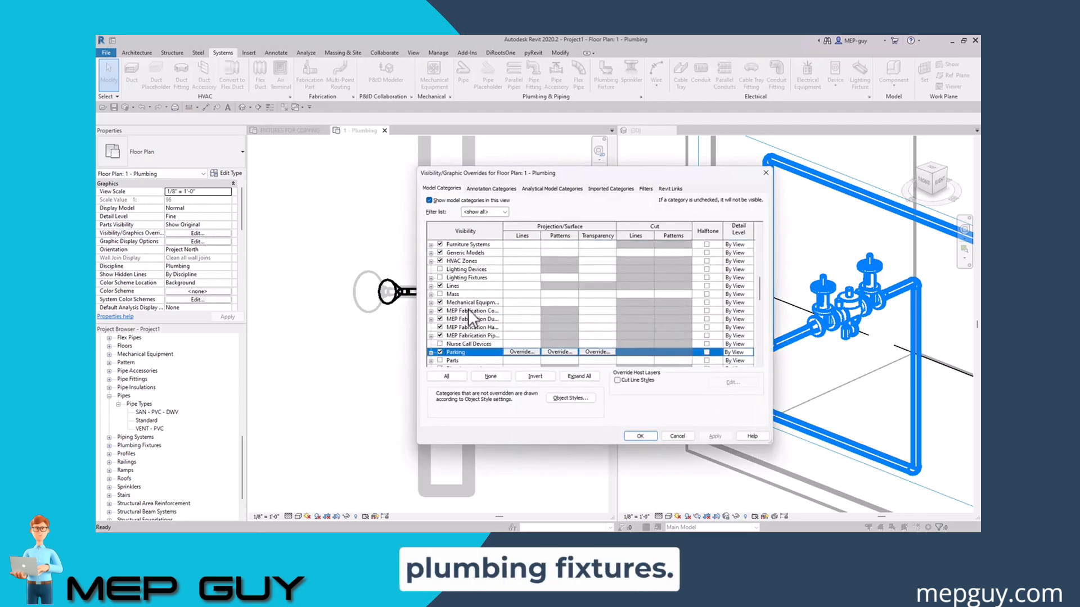